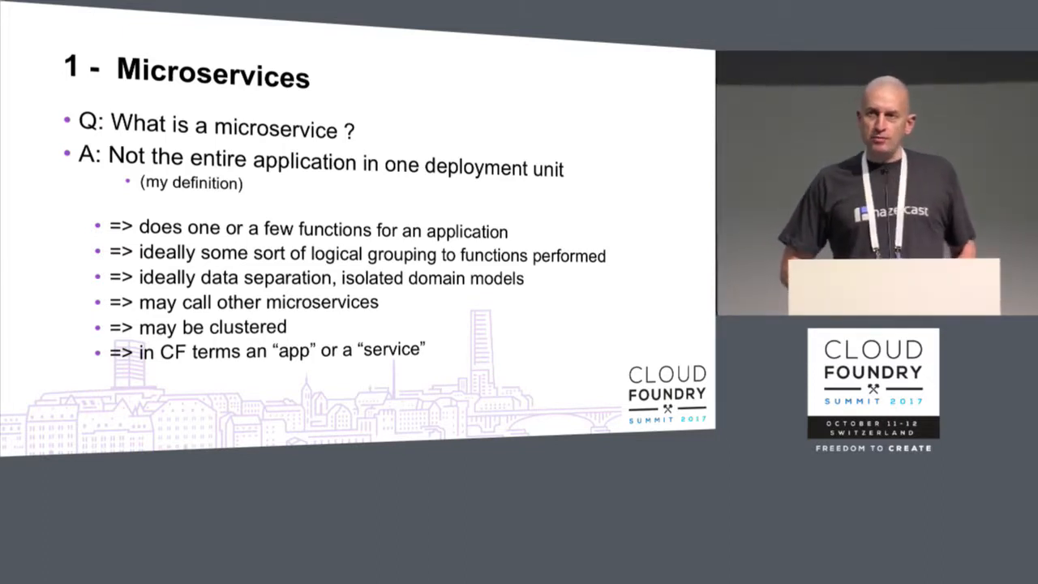
- Advance to the '2 - Zipkin' What is it? slide introducing Zipkin as Open Tracing from Dapper
key(Right)
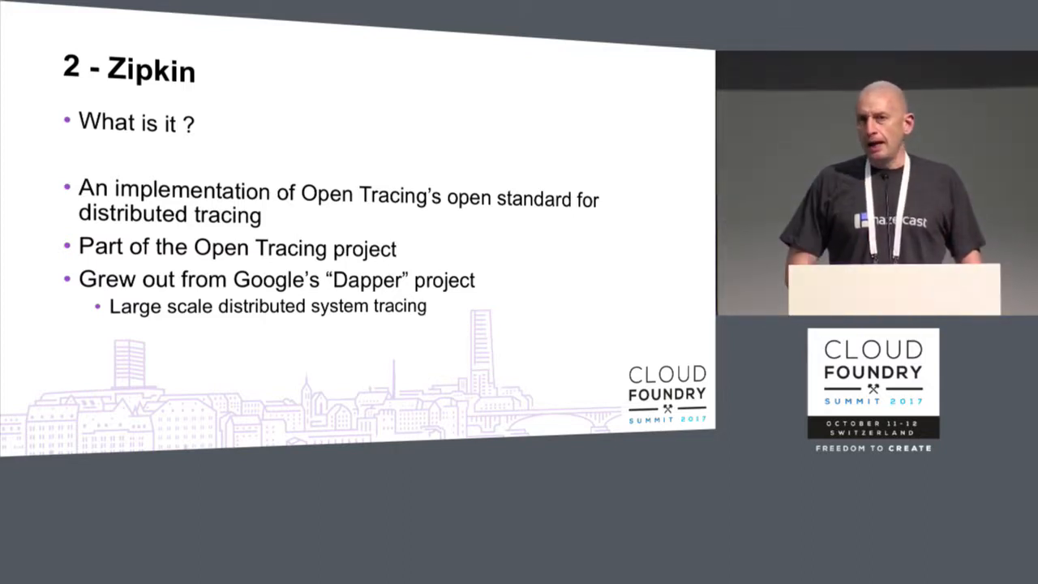
- Advance to the Zipkin Architecture slide with user interface, server and storage layers
key(Right)
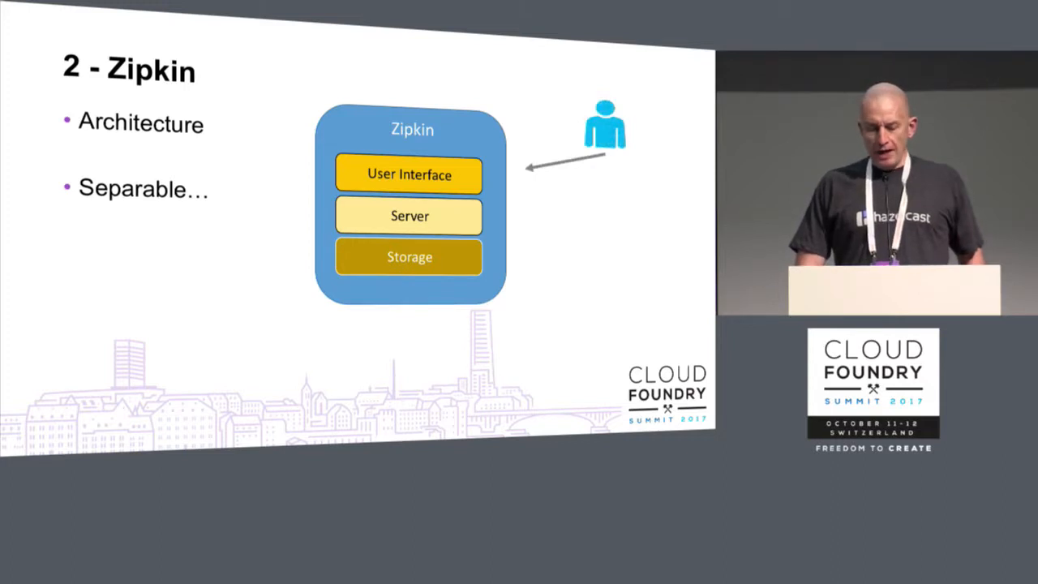
- Advance to the '3 - Hazelcast' overview slide naming IMDG and Jet
key(Right)
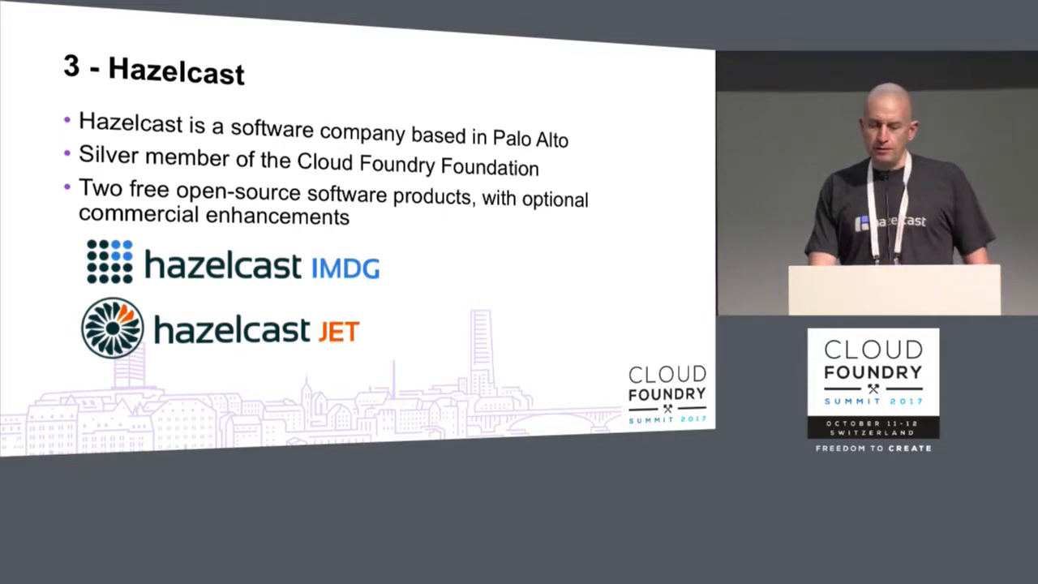
- Advance to the Hazelcast IMDG slide listing ConcurrentMap sharding, backups, querying and Spring support
key(Right)
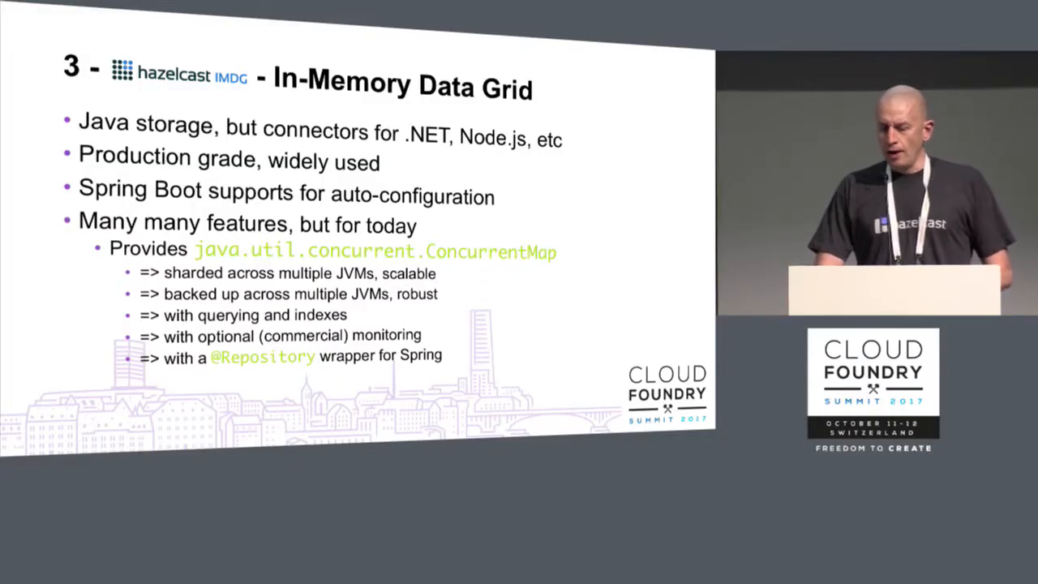
- Advance to the follow-up IMDG slide showing a key-value map split across Java cluster JVMs
key(right)
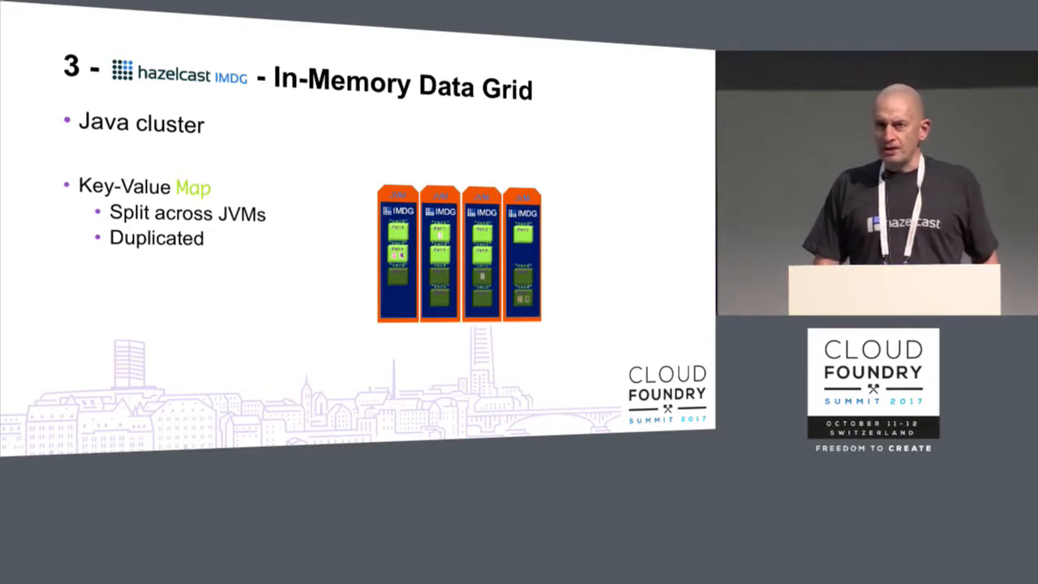
- Advance to the '4 - Demo' slide listing Zipkin server, Hazelcast JVMs, web app and five microservices
key(Right)
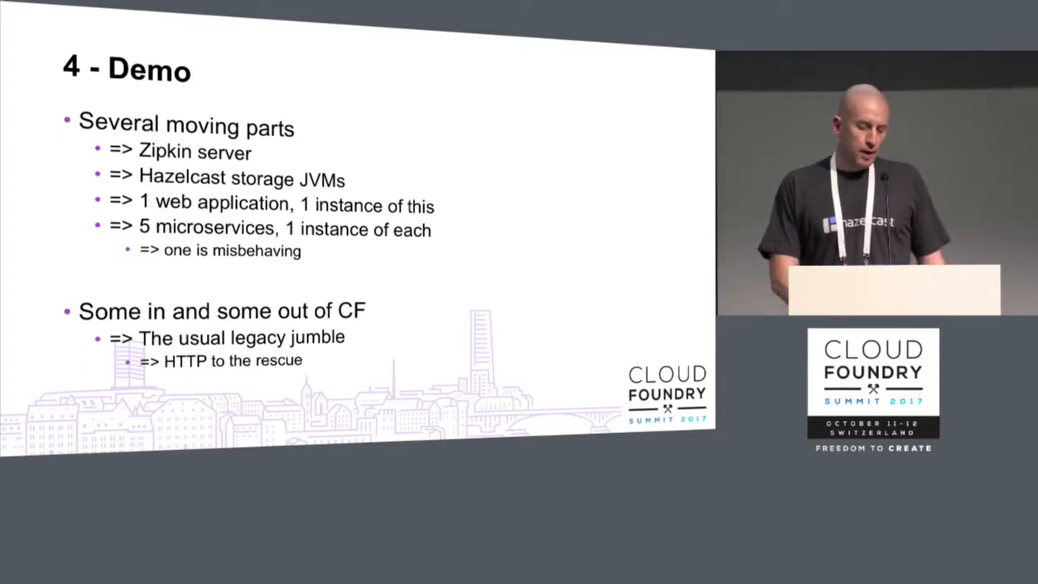
- Leave the slides for the Spring Tool Suite workspace showing the cloud-profile YAML configuration
key(Right)
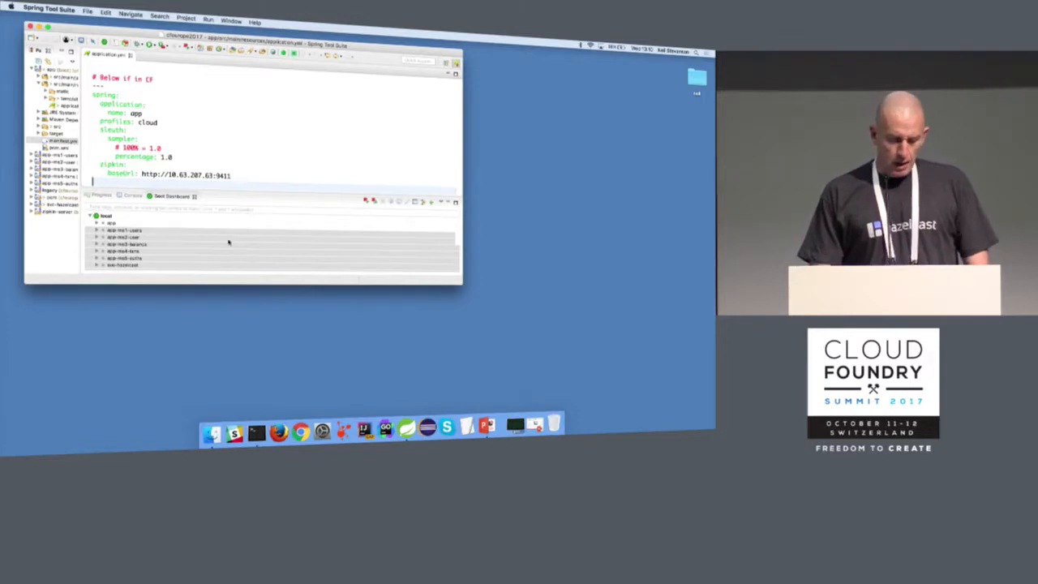
- Start deploying an app from the Boot Dashboard, bringing up the Select Deployment Manifest dialog
click(123, 264)
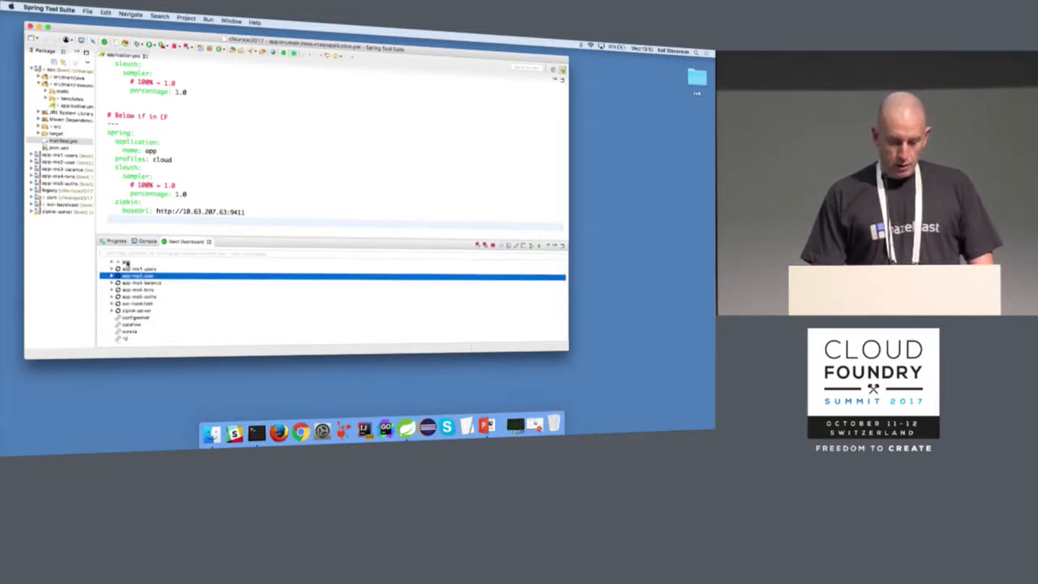
right_click(138, 275)
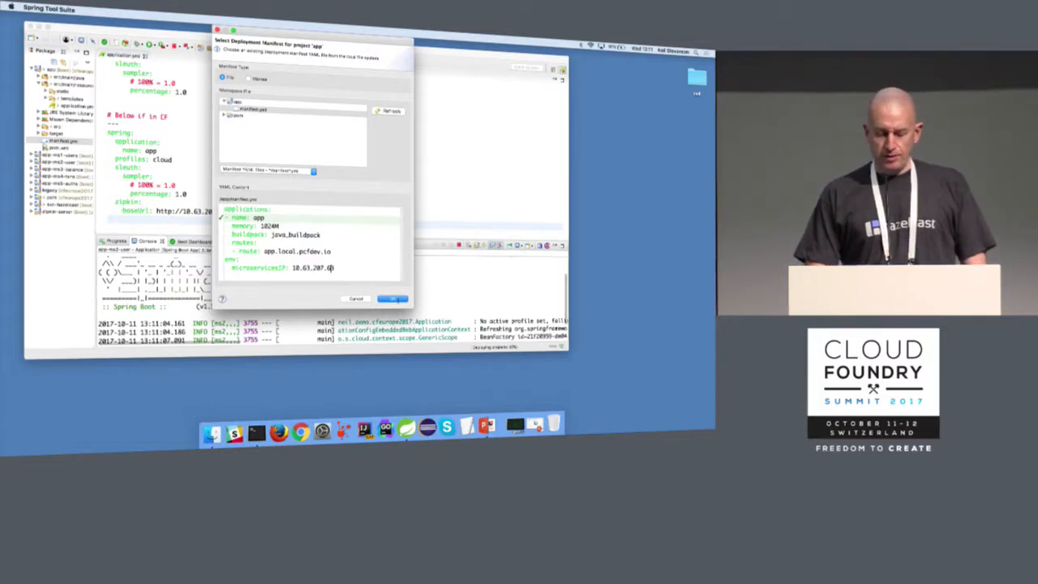
- Accept the deployment manifest so the app launches and its startup log streams in the Console
click(392, 299)
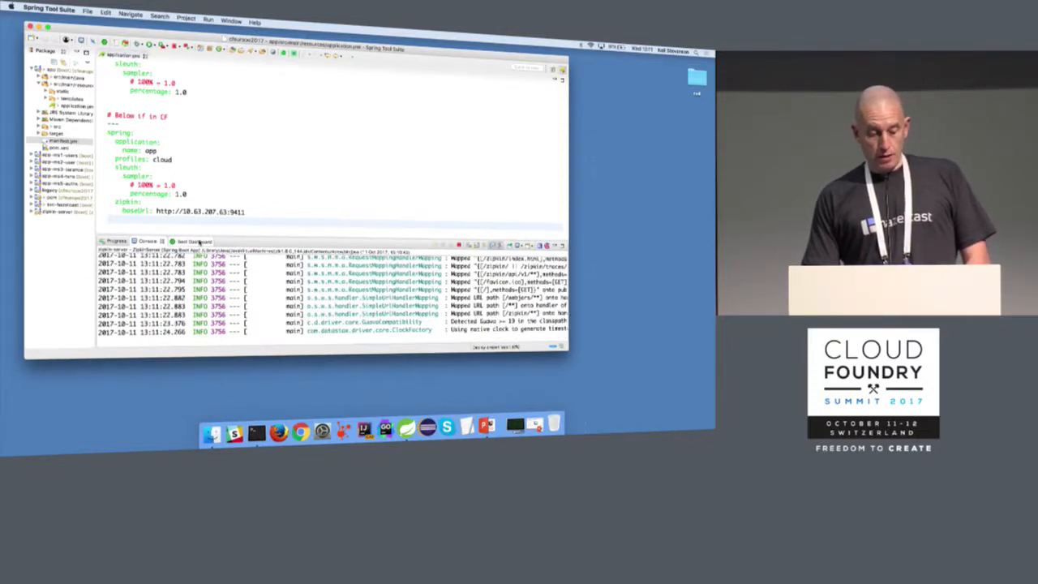
- Review a running app's console output and Boot Dashboard states, then show the Hazelcast Management Center login in Chrome
click(191, 242)
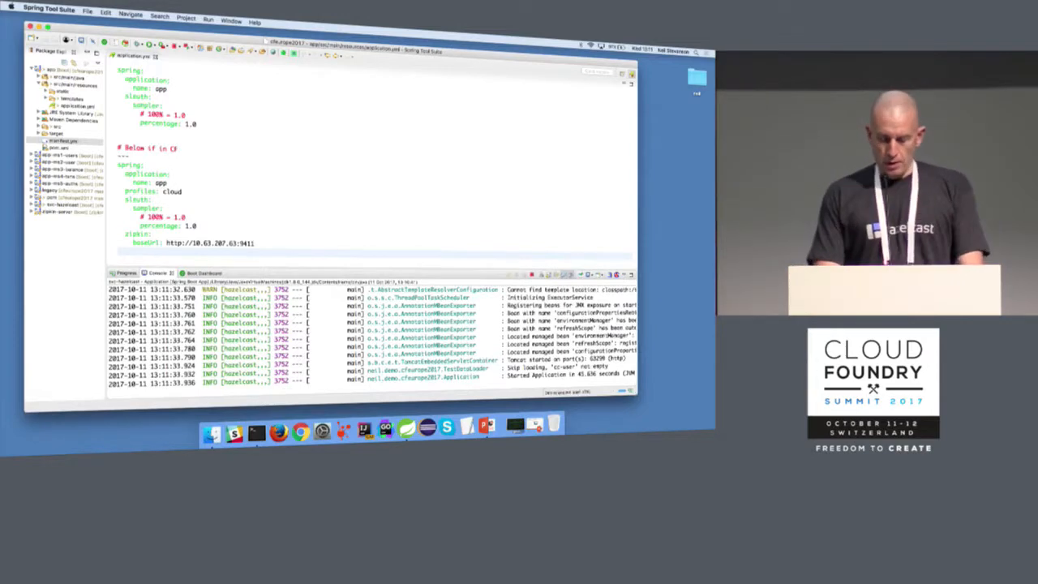
click(266, 431)
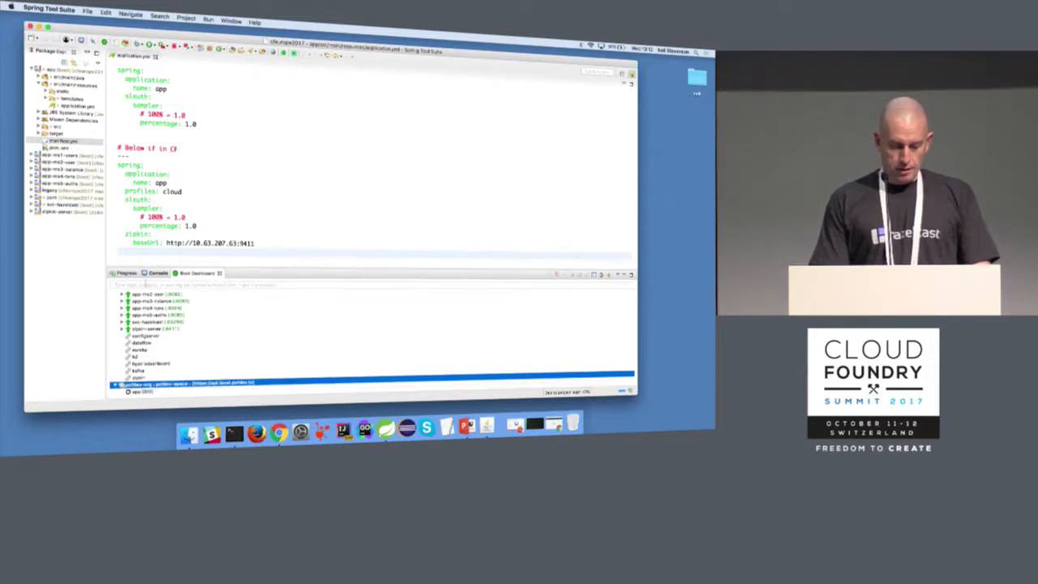
click(162, 383)
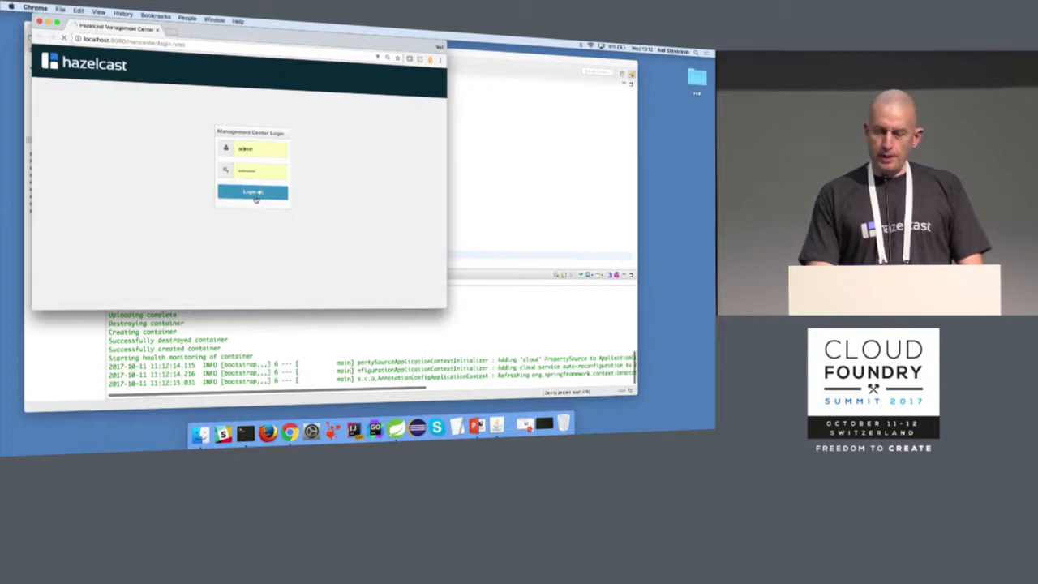
- Log in to Management Center, connect to the two-member cluster and view one map's memory and throughput statistics
click(253, 191)
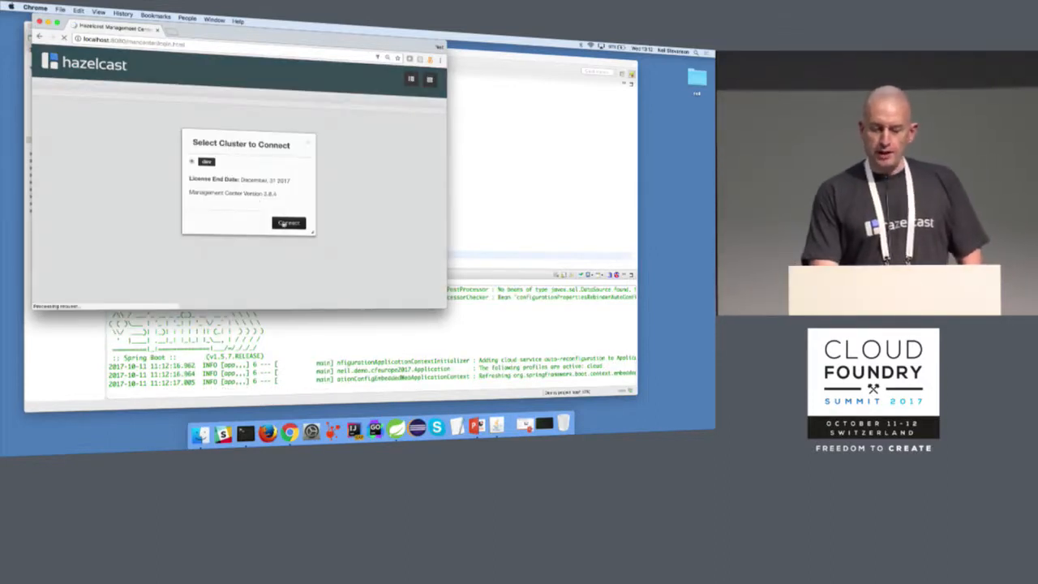
click(288, 223)
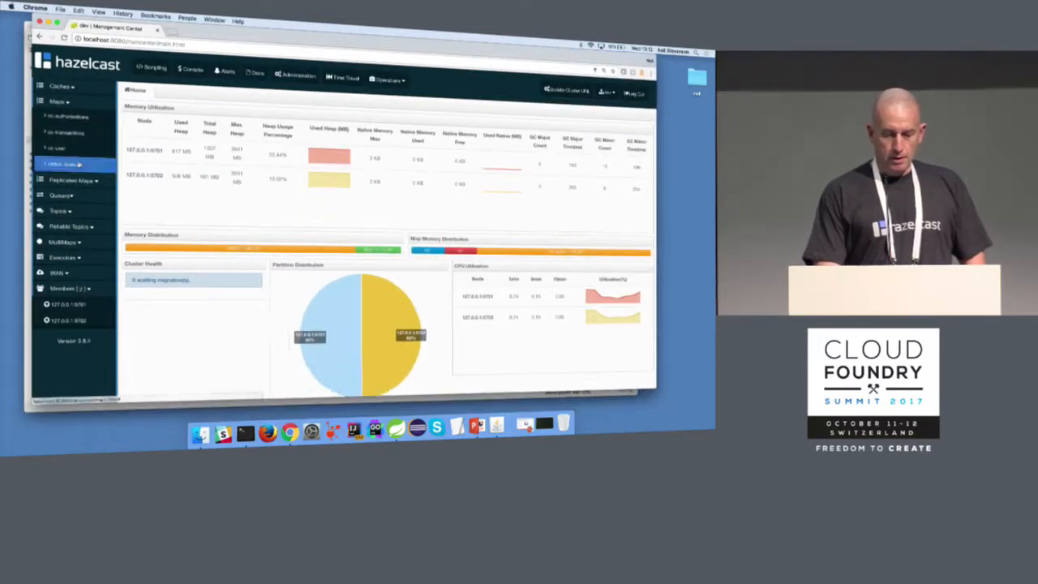
click(66, 117)
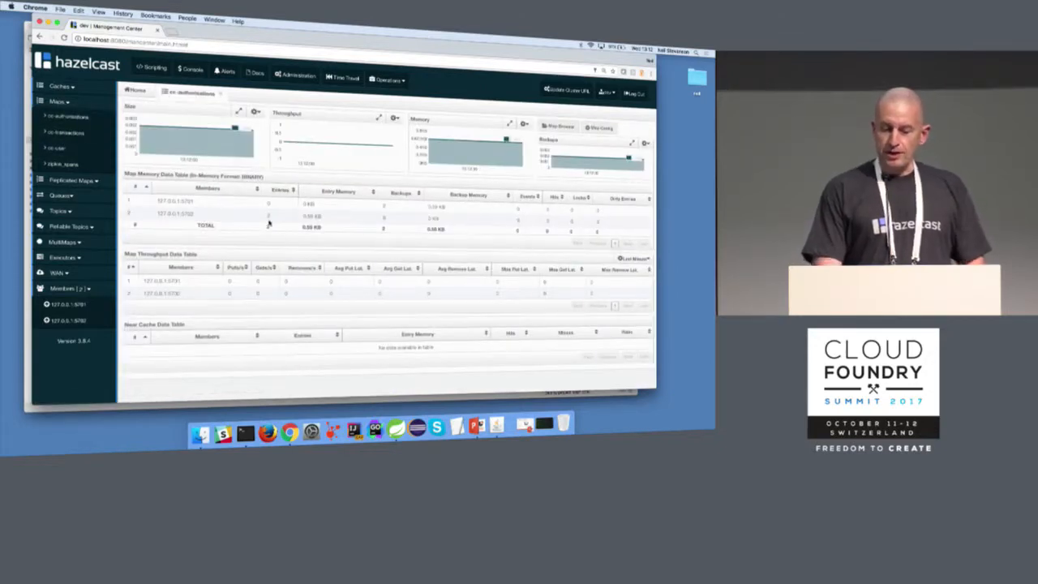
click(62, 149)
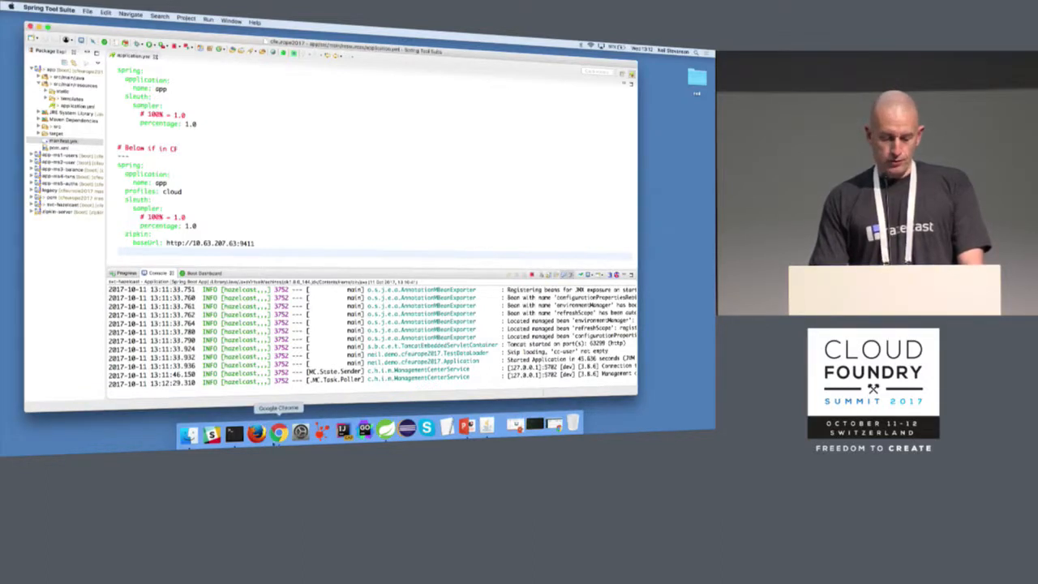
- Load the demo application from the Firefox bookmarks and list its users
click(279, 431)
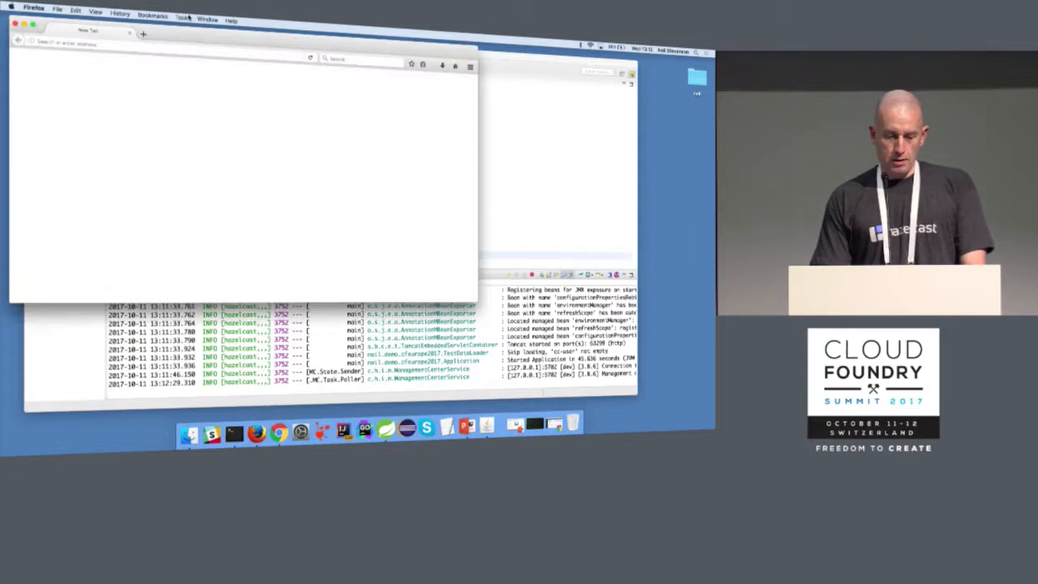
click(152, 17)
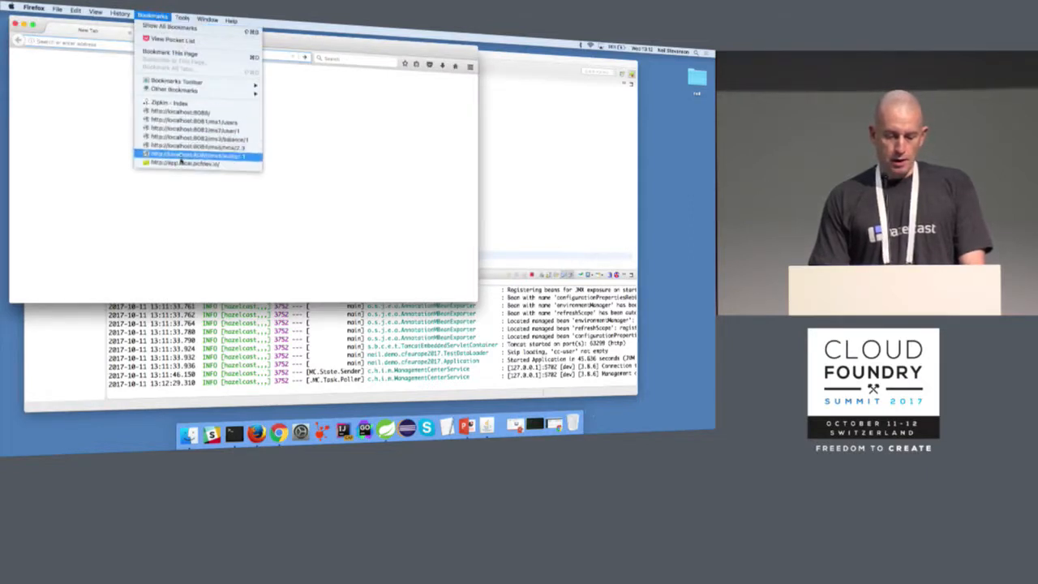
click(194, 155)
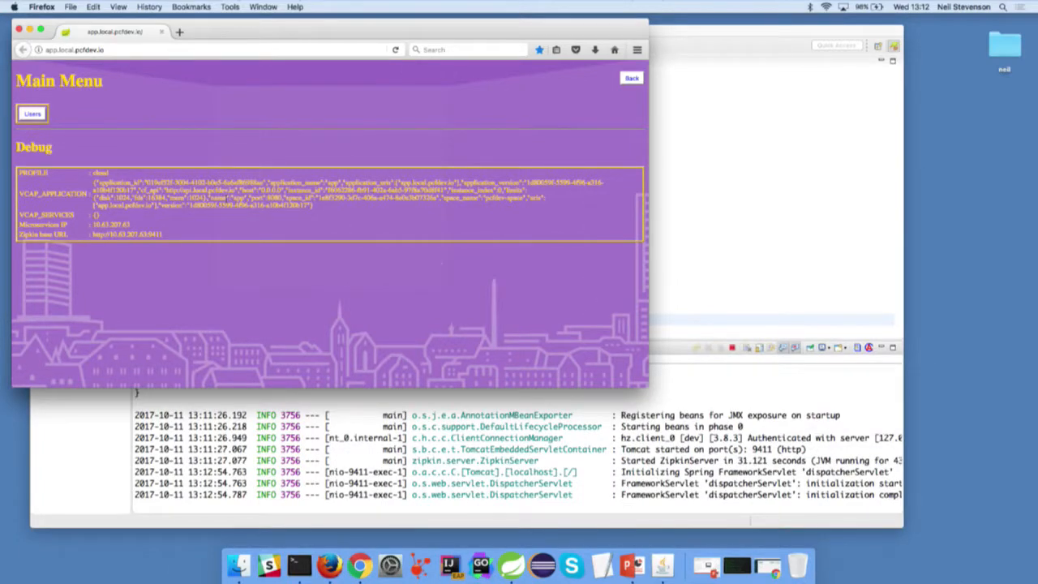
click(32, 114)
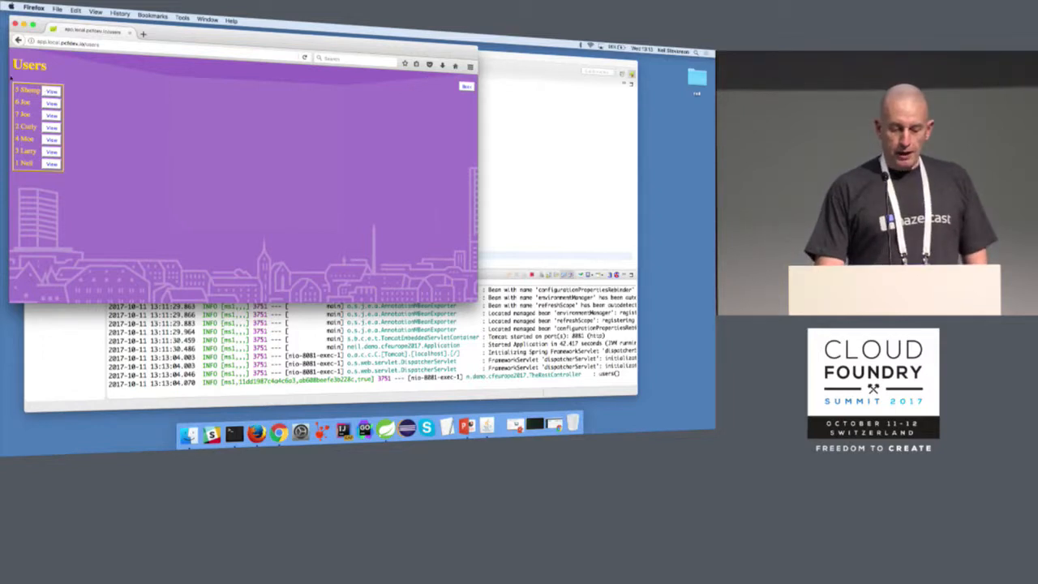
- View user 1's details, then show that user's transactions and authorizations
click(52, 162)
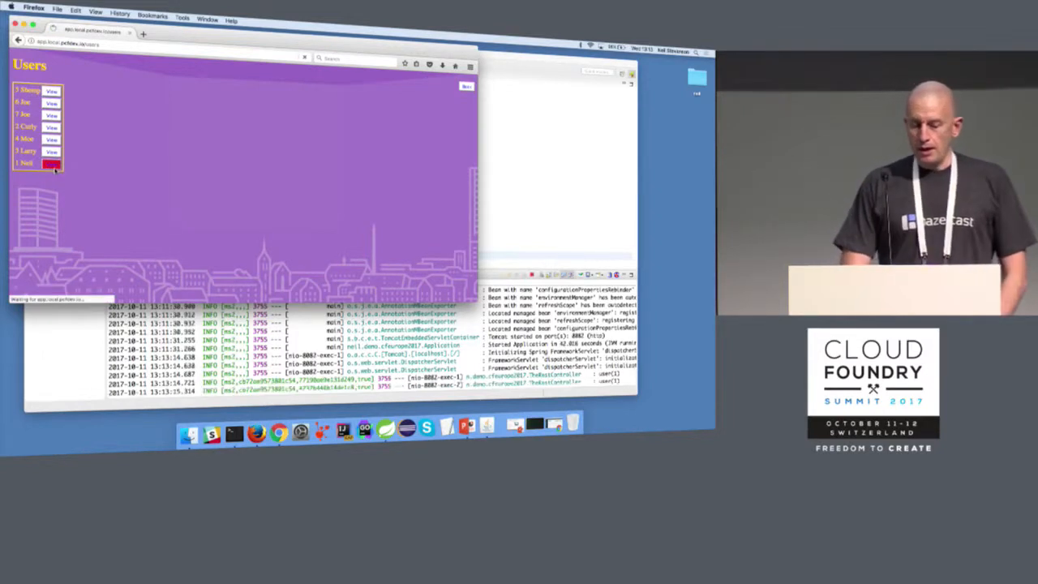
click(51, 163)
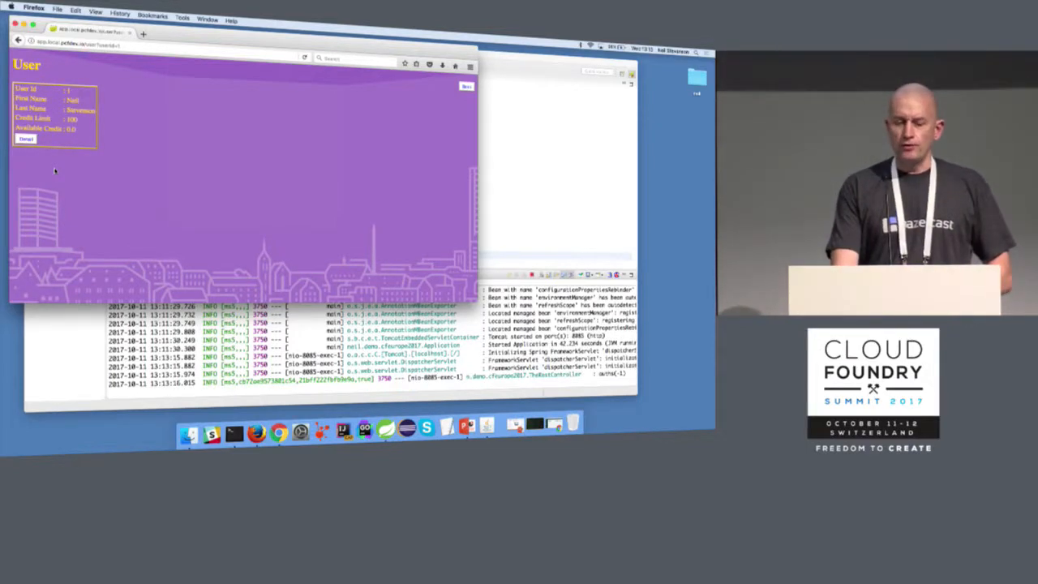
click(26, 139)
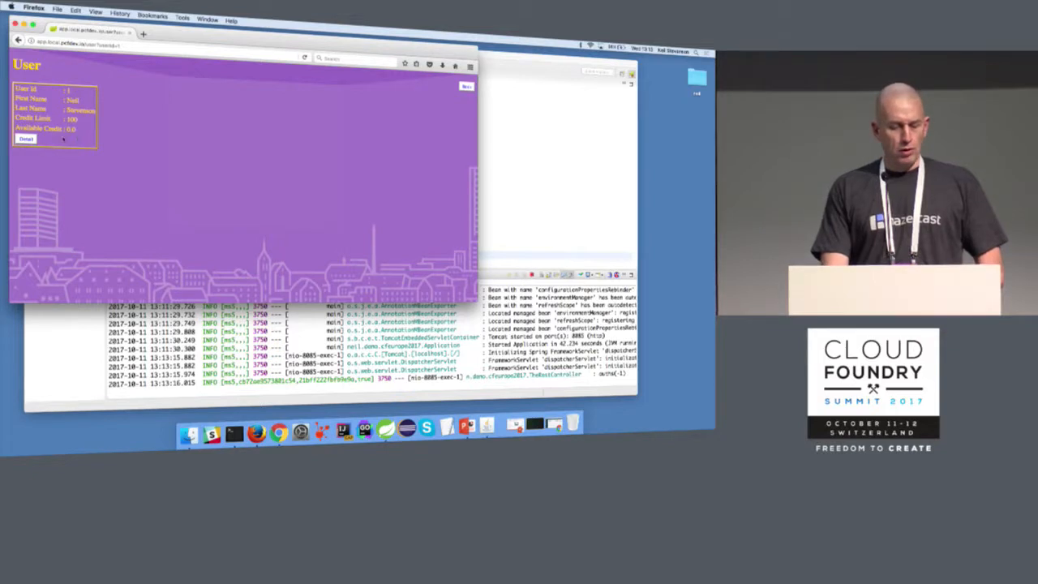
click(26, 139)
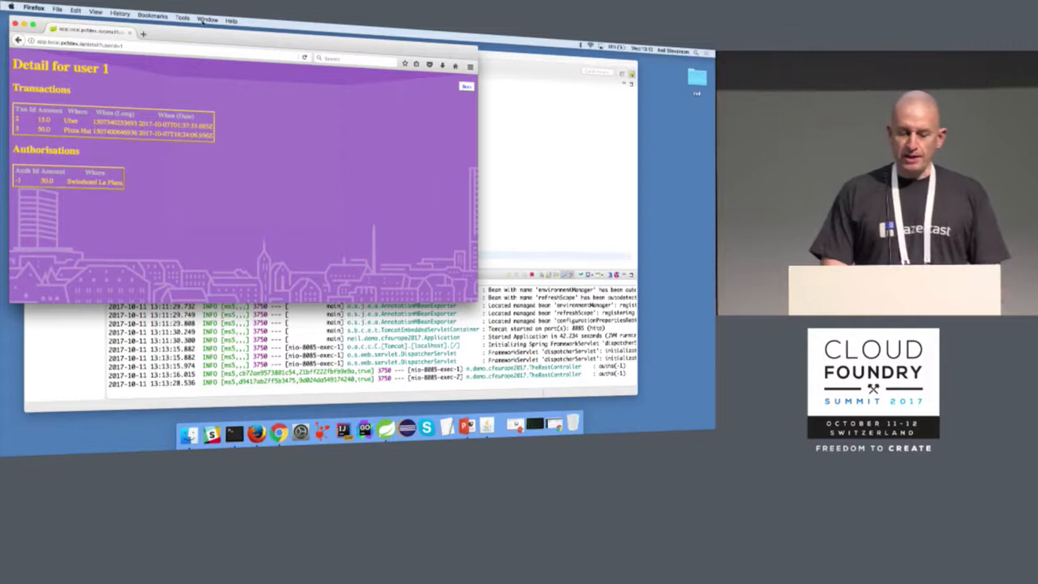
- Load the Zipkin server from bookmarks, find the app service's traces and inspect one trace's spans, then leave a new tab open
click(152, 16)
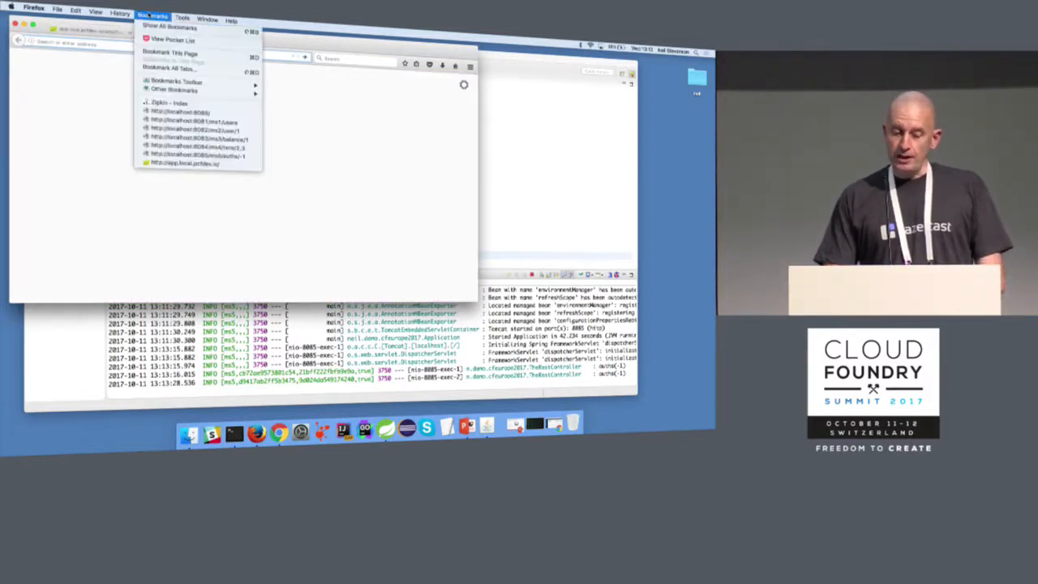
mouse_move(195, 110)
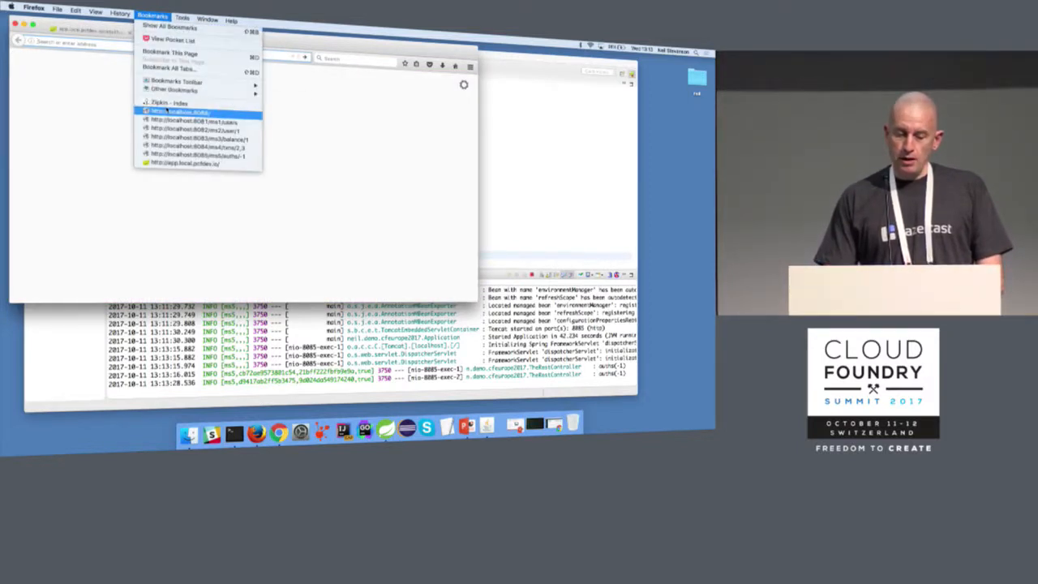
click(178, 111)
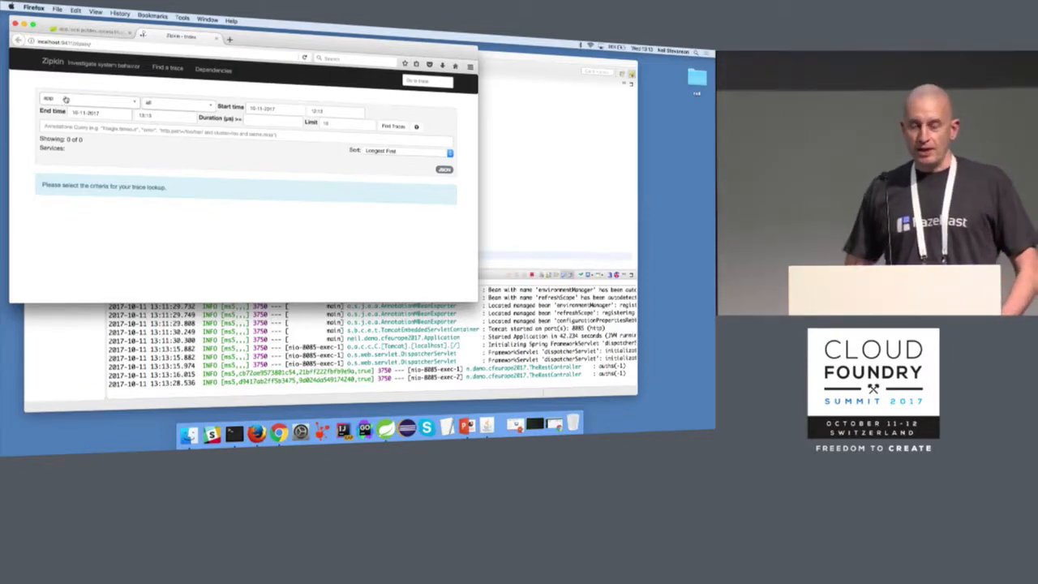
click(392, 127)
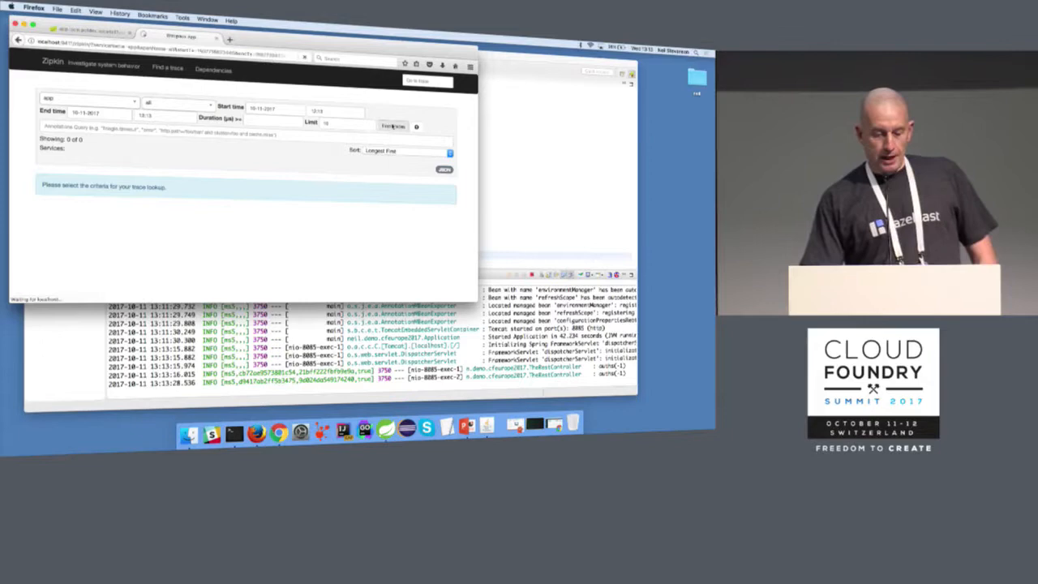
click(392, 127)
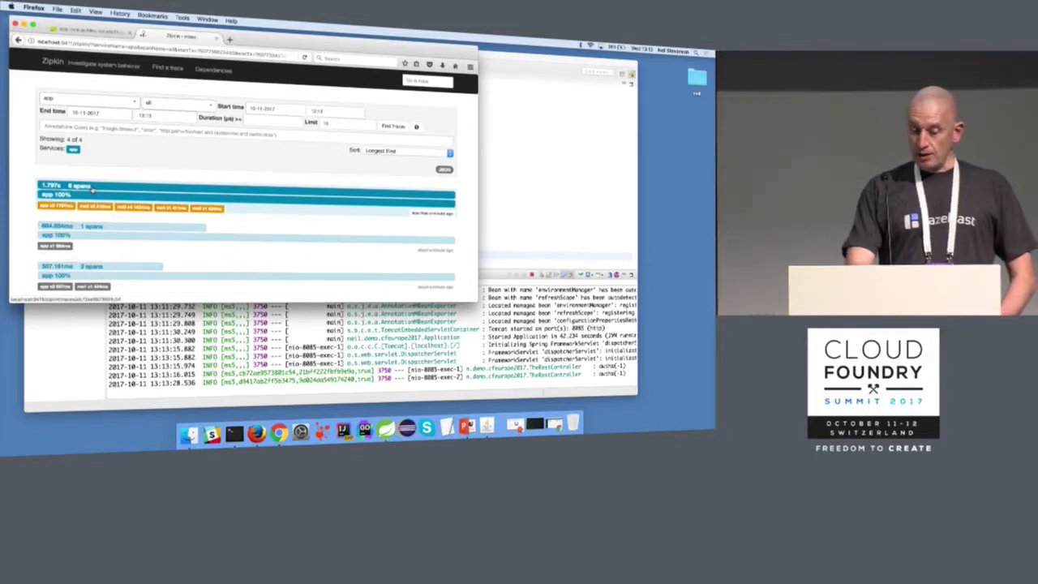
click(97, 185)
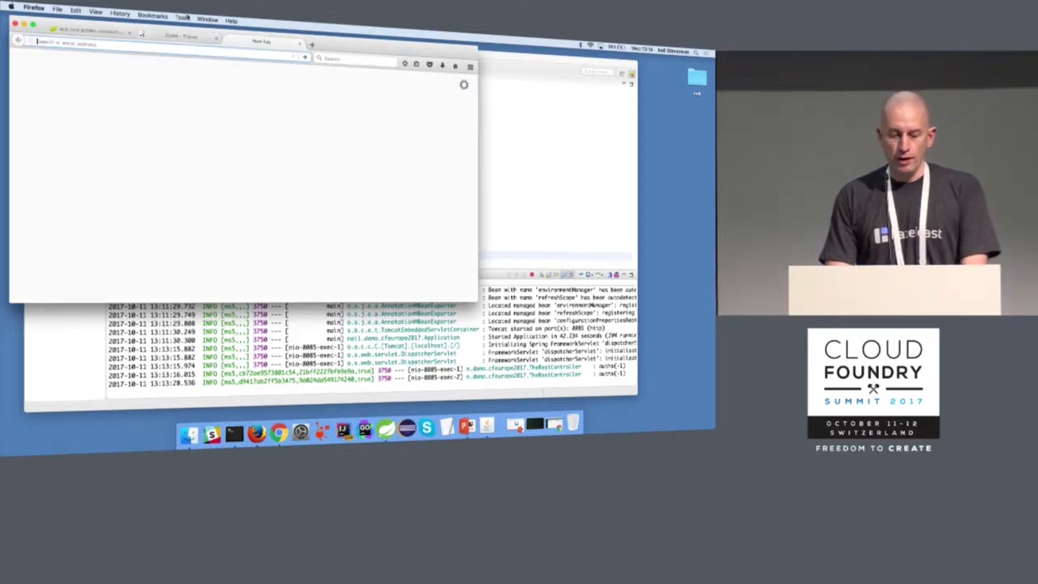
click(152, 20)
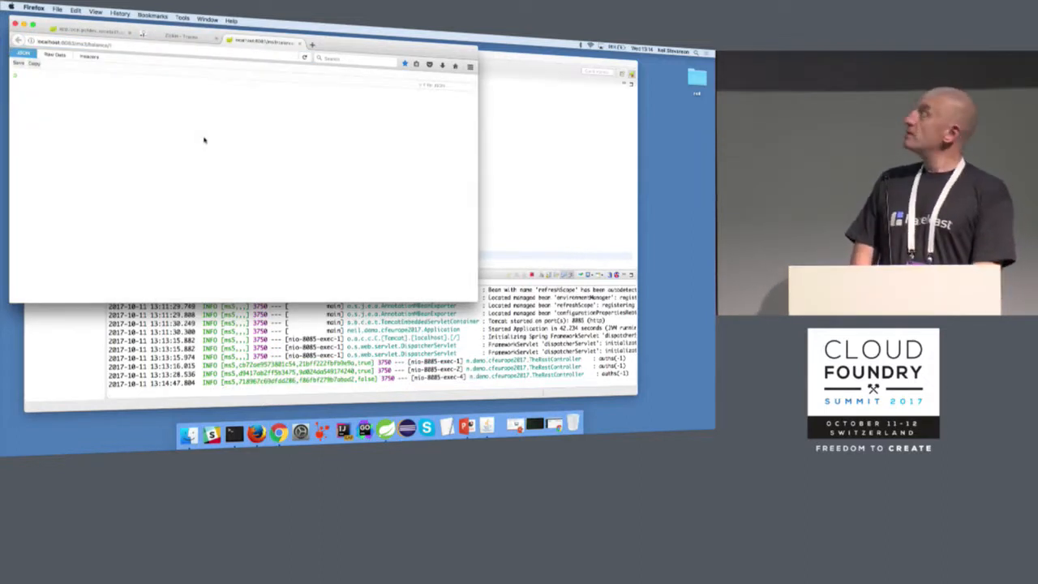
- Load the localhost page in the new tab before returning to application.yml in Spring Tool Suite
click(153, 15)
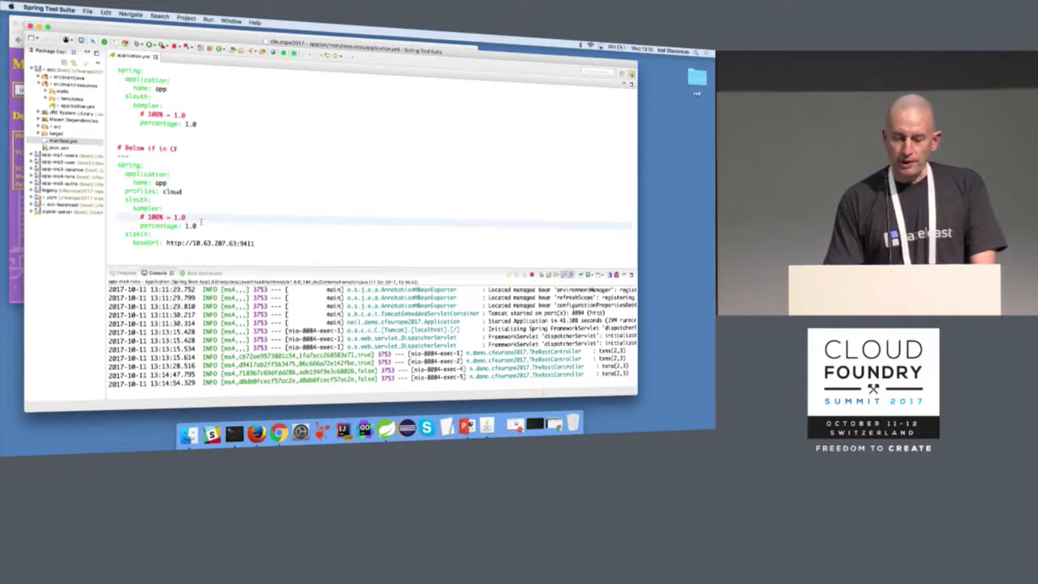
- Select the zipkin baseUrl value in the cloud profile and switch to the Zipkin UI at that address
drag(129, 199, 194, 225)
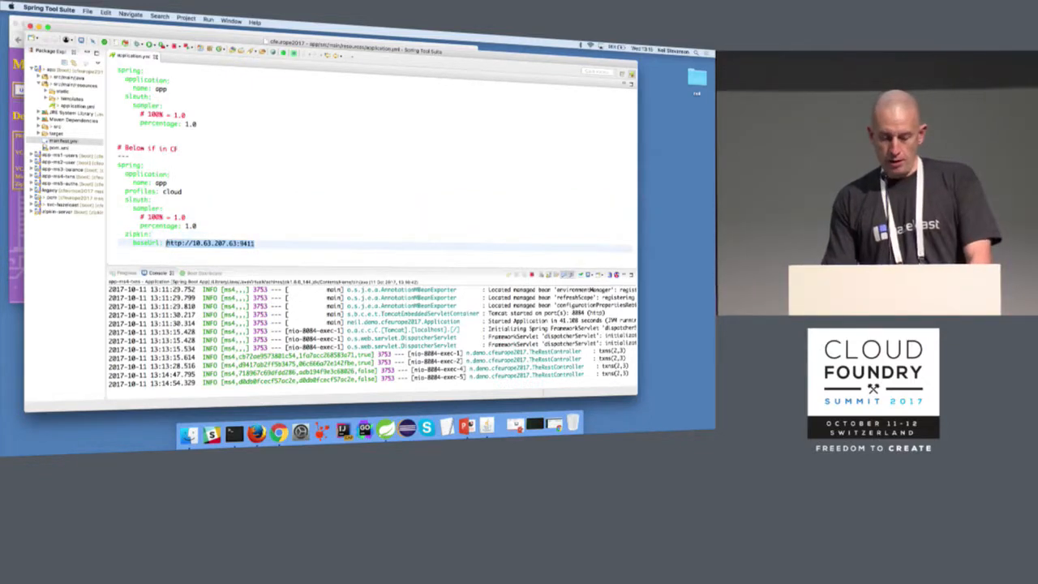
click(279, 431)
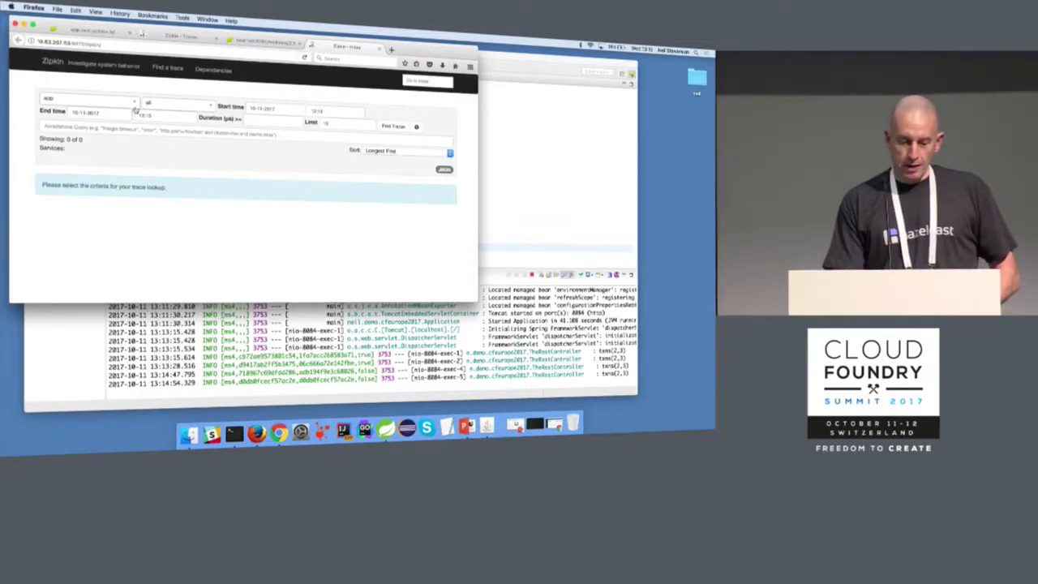
- Choose another service from Zipkin's service-name list and find its traces
click(89, 99)
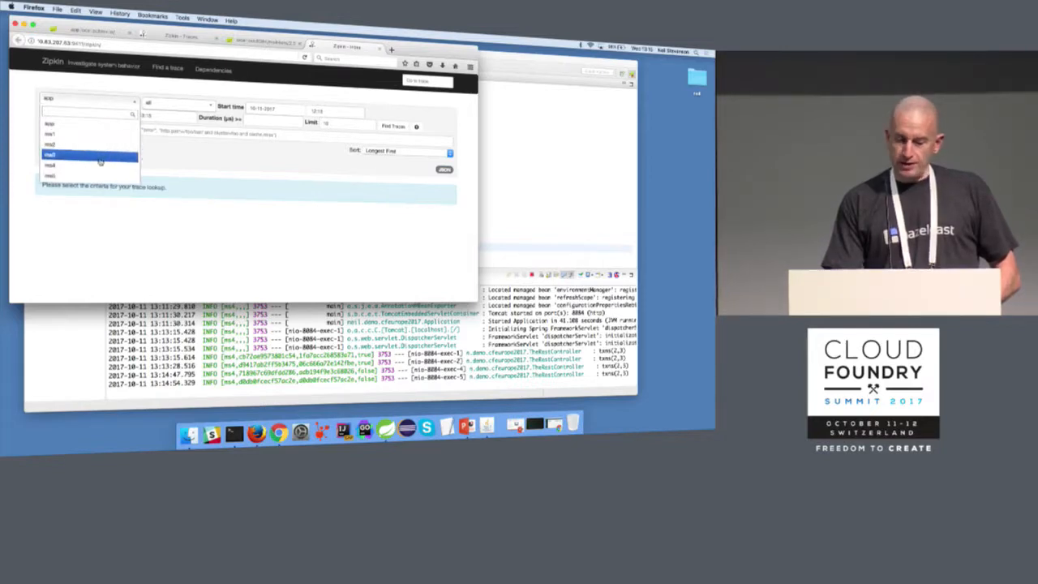
click(49, 154)
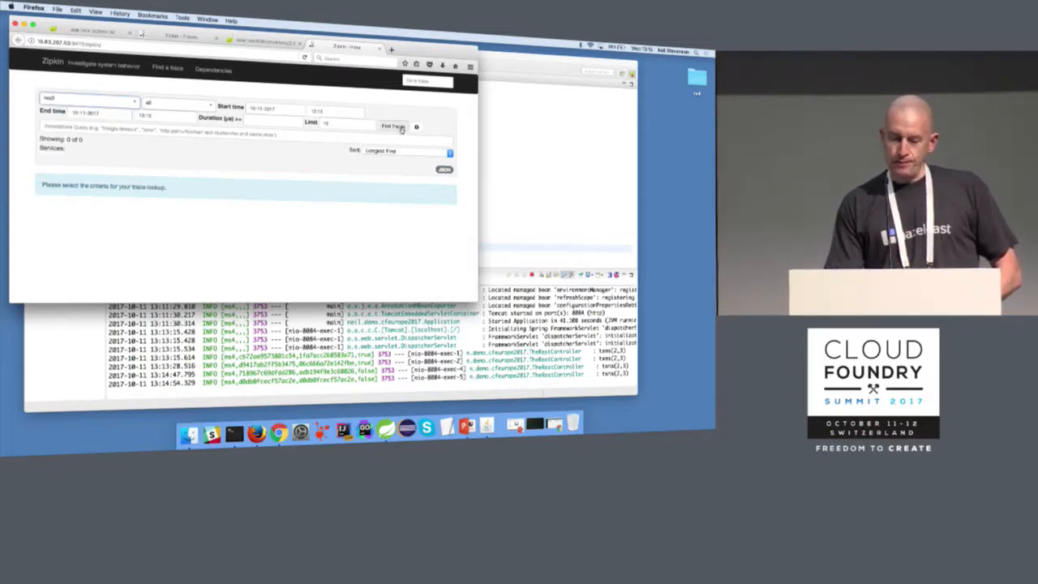
click(392, 126)
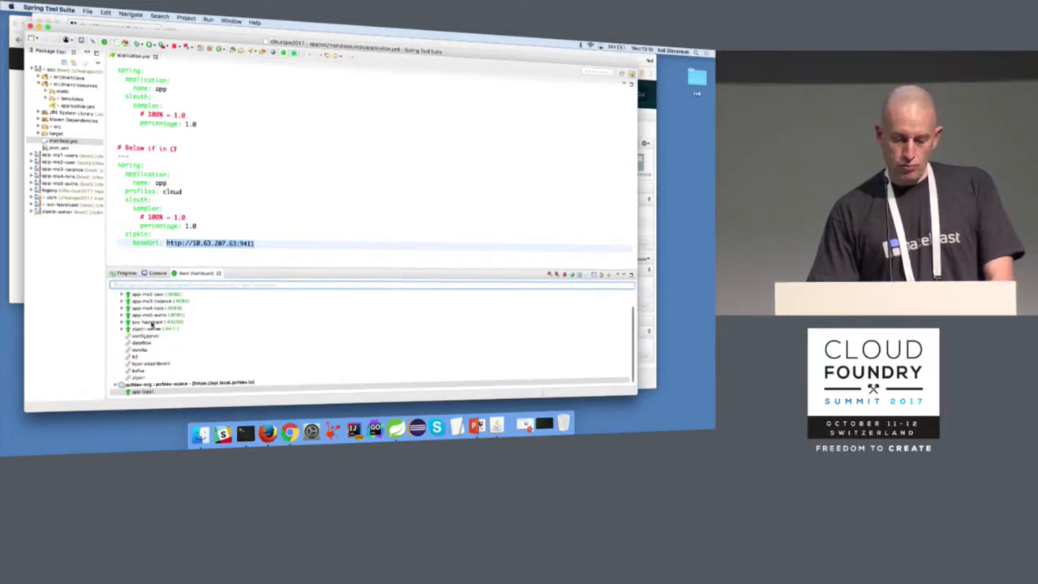
- (Re)start one Boot app from the Boot Dashboard so its console reports a Hazelcast member, with the module POM open
right_click(146, 321)
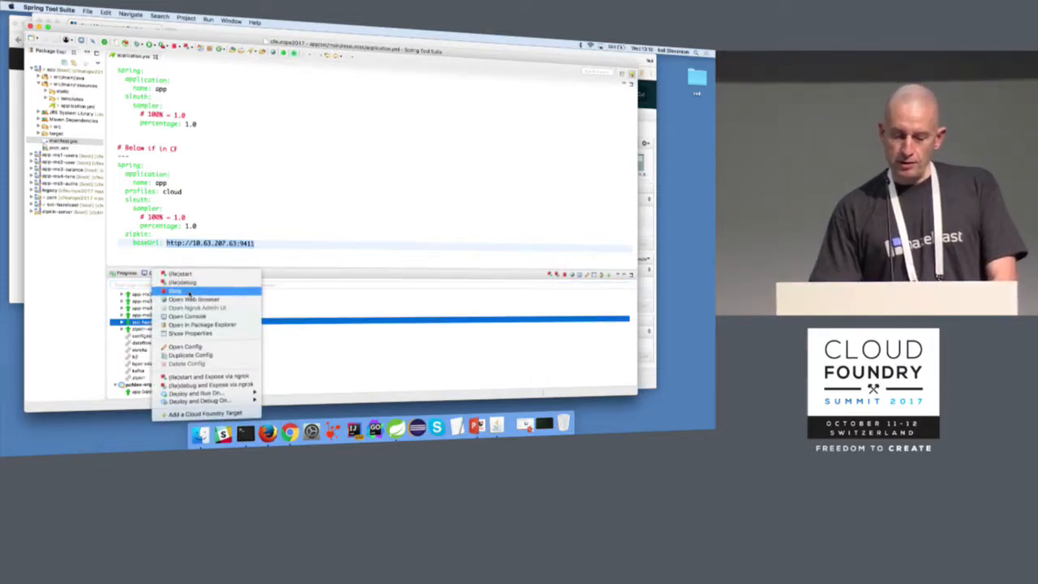
click(175, 290)
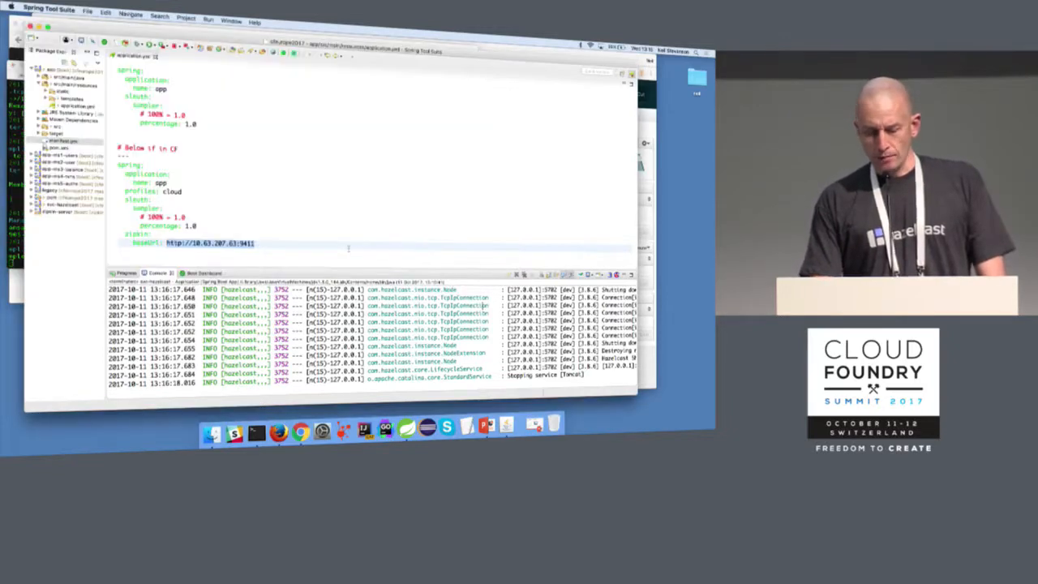
click(194, 273)
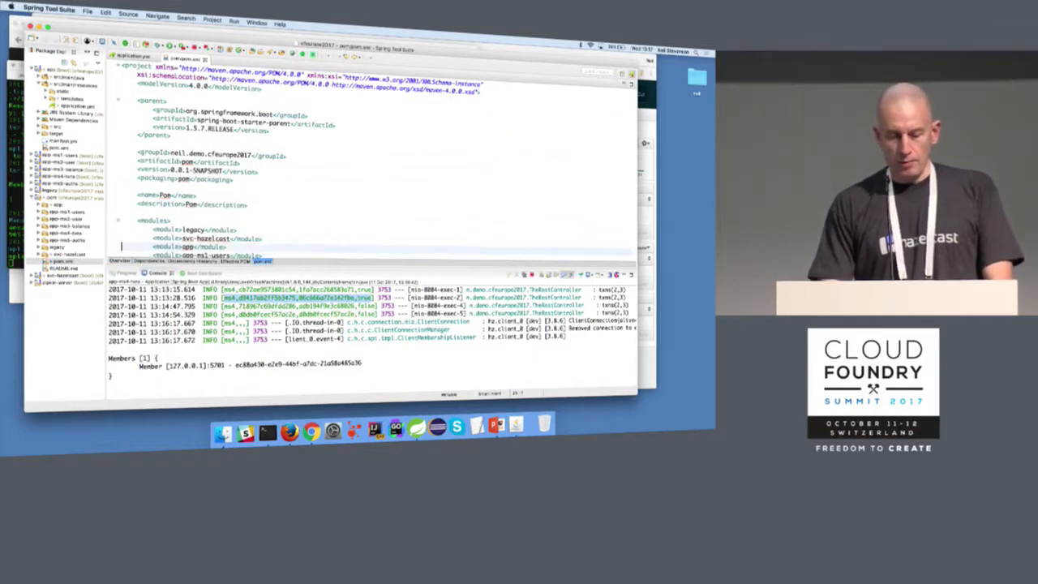
scroll(down, 3)
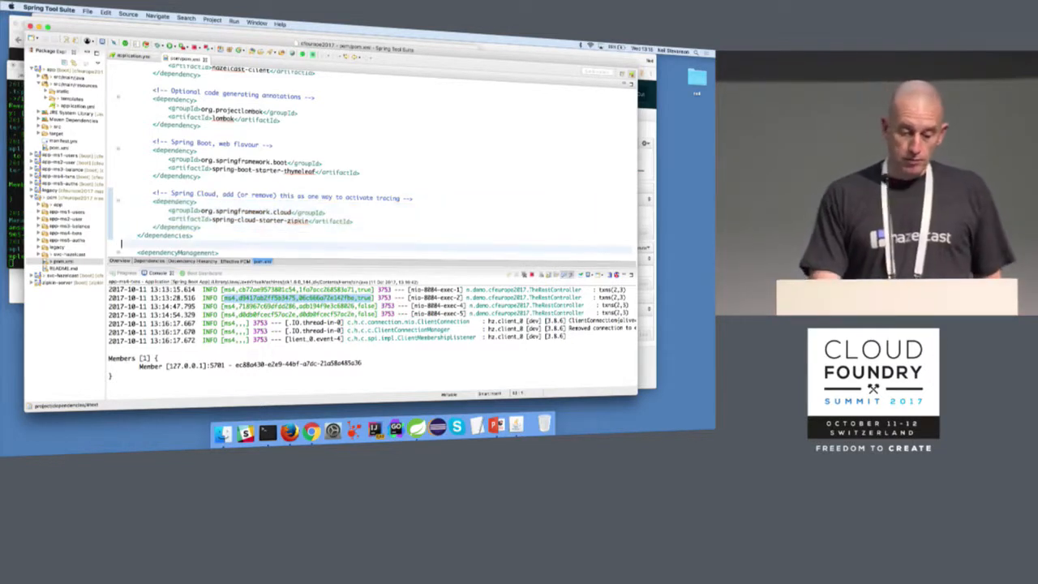
scroll(down, 3)
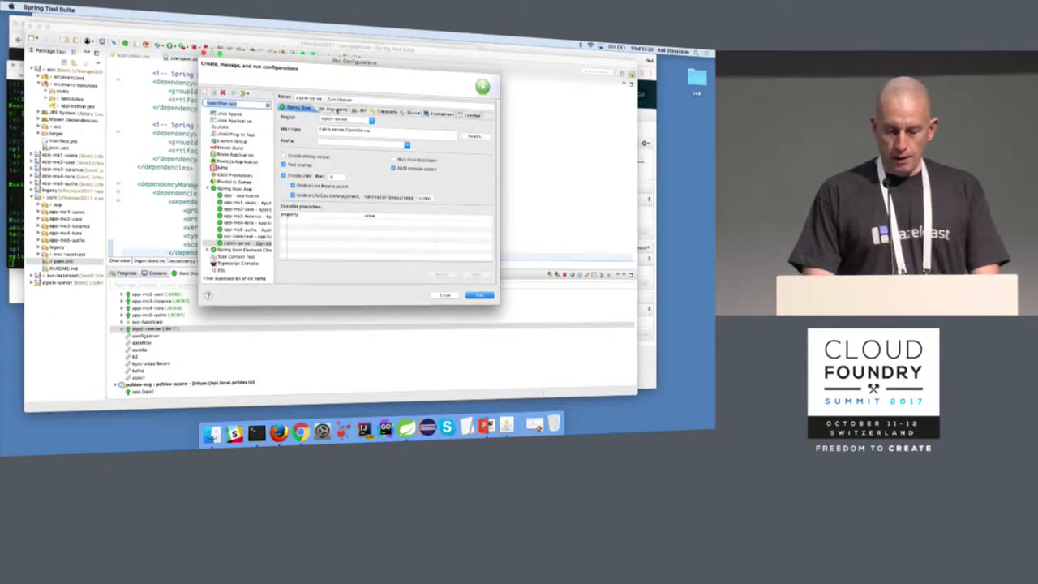
- Show the Arguments tab of the Zipkin server run configuration with its Hazelcast storage-type argument
click(327, 110)
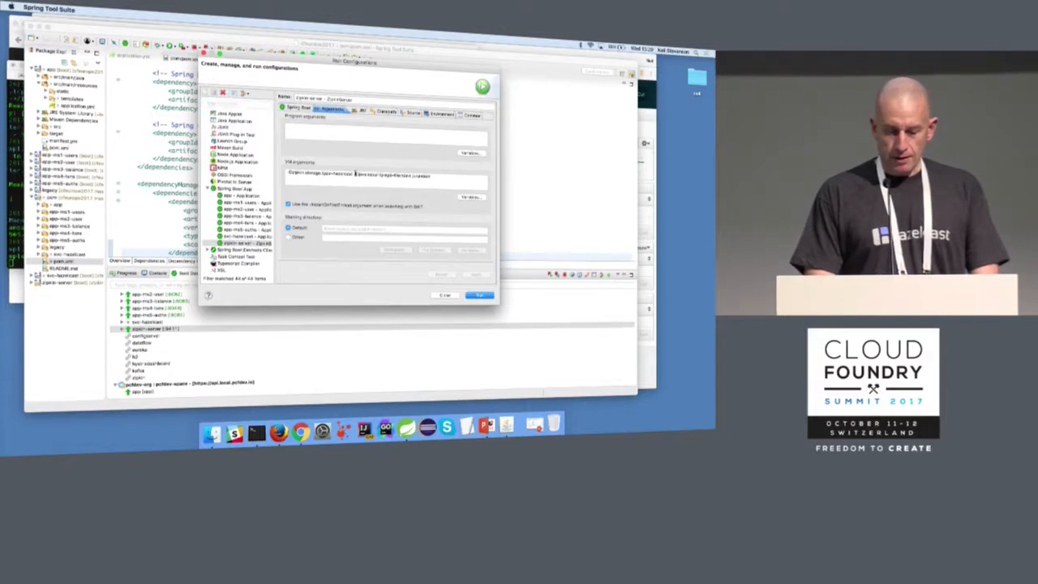